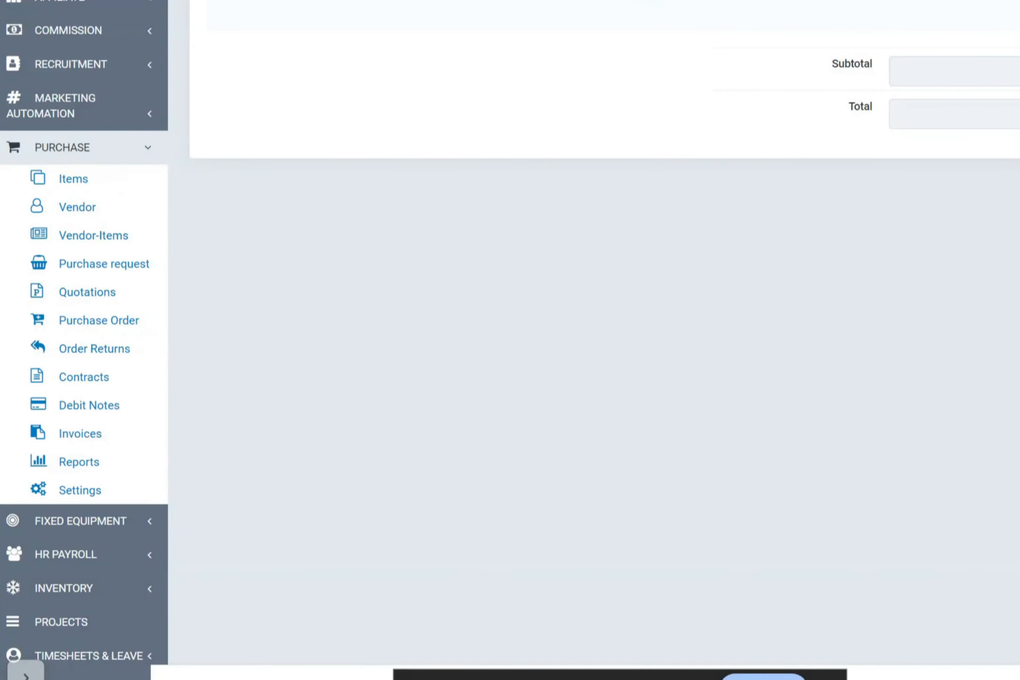
mouse_move(97, 98)
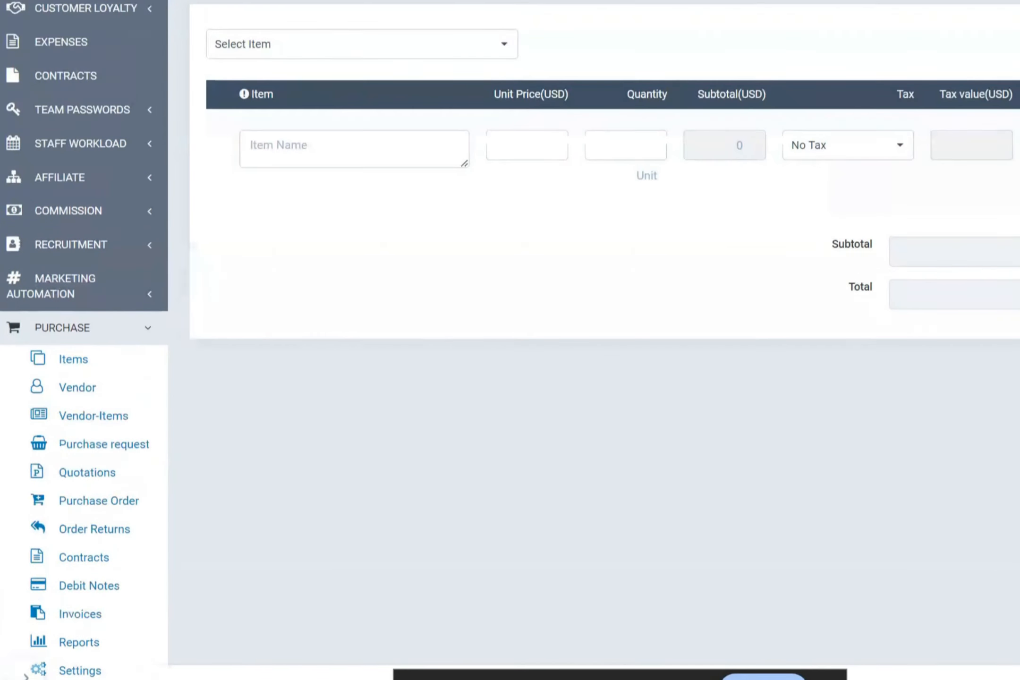
mouse_move(93, 416)
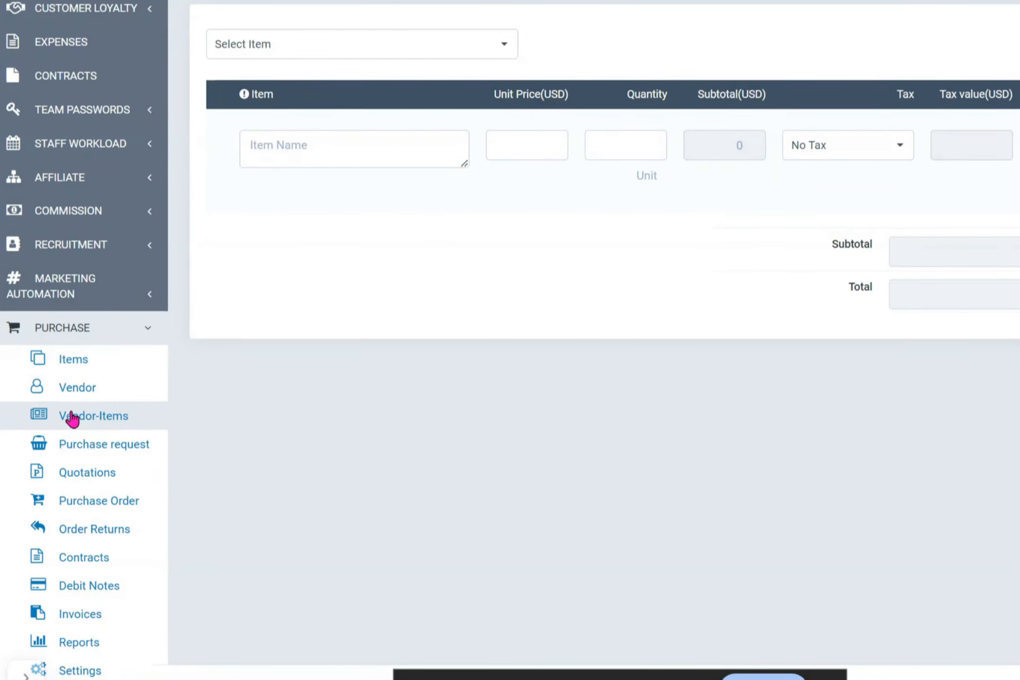
Head to the purchase Items list, triggering the browser's unsaved-changes leave warning.
click(92, 416)
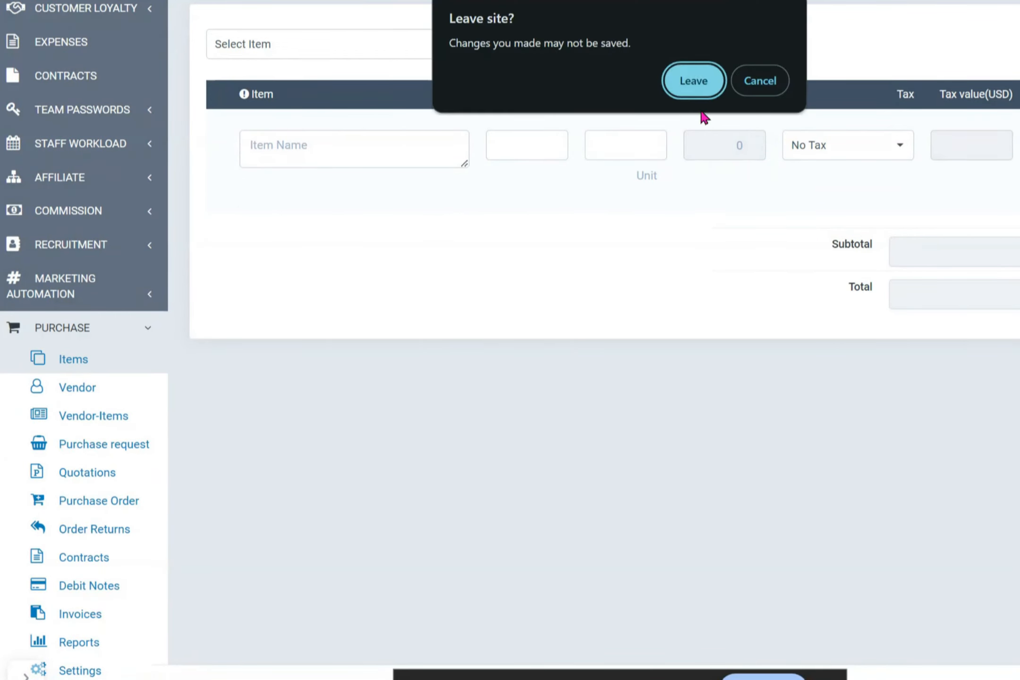
Leave the unsaved form and browse the purchase items list.
click(694, 80)
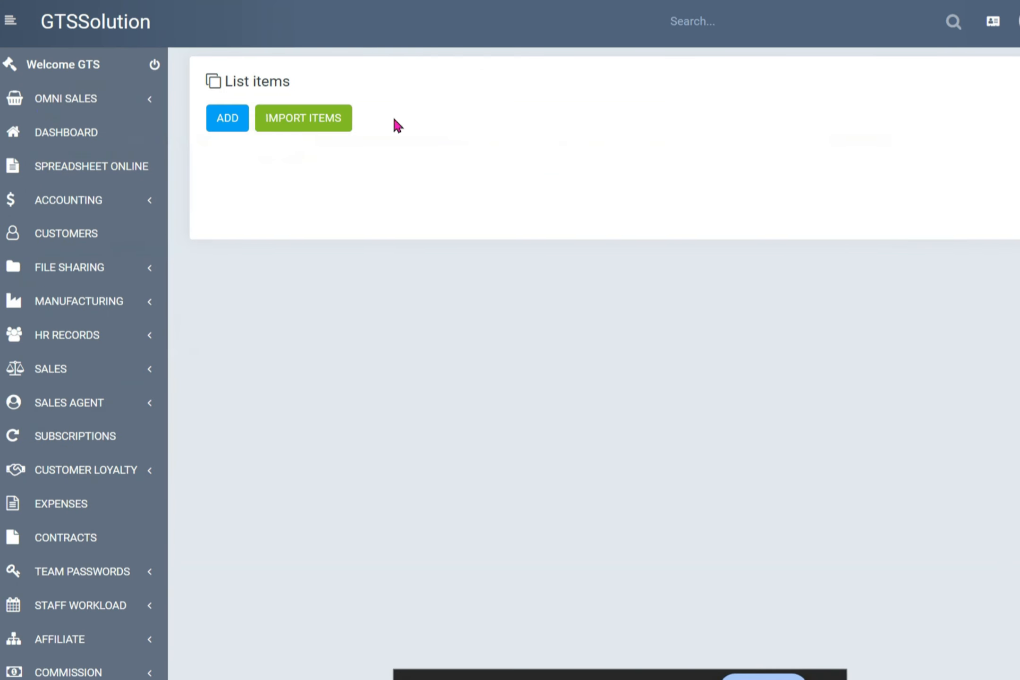
click(226, 118)
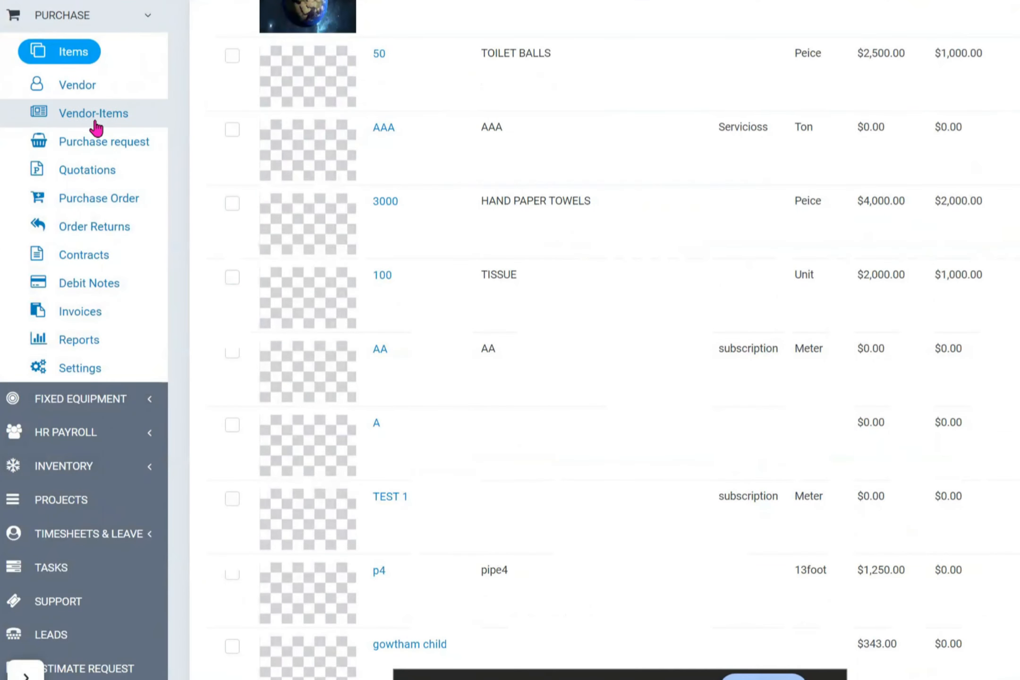
mouse_move(77, 85)
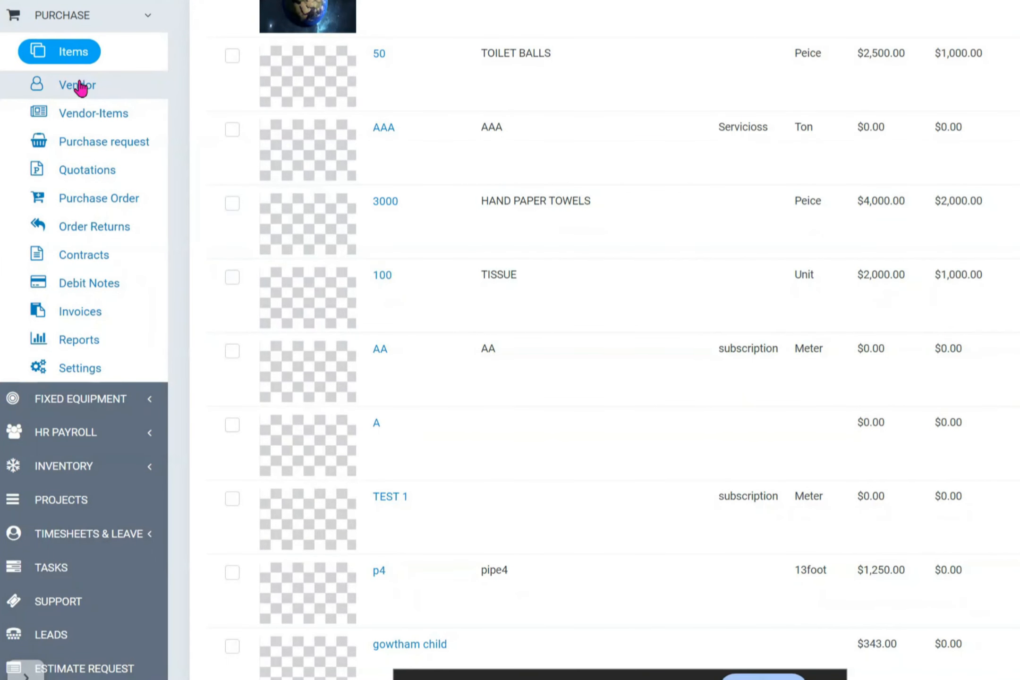
Browse the vendor list, then the purchase requests list of approved requests.
click(77, 85)
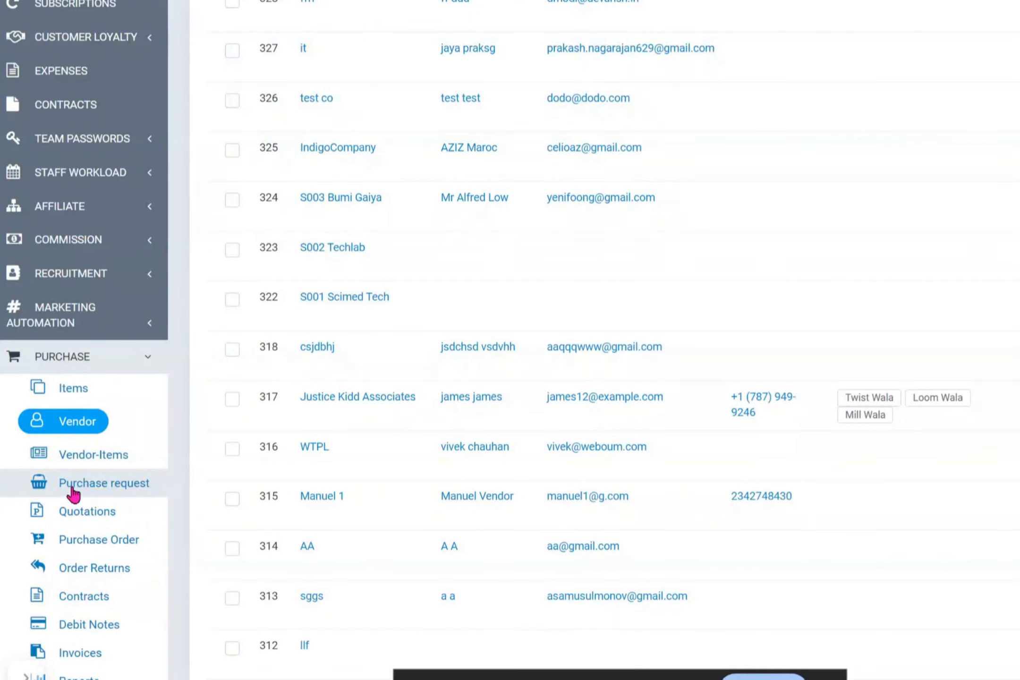
click(104, 482)
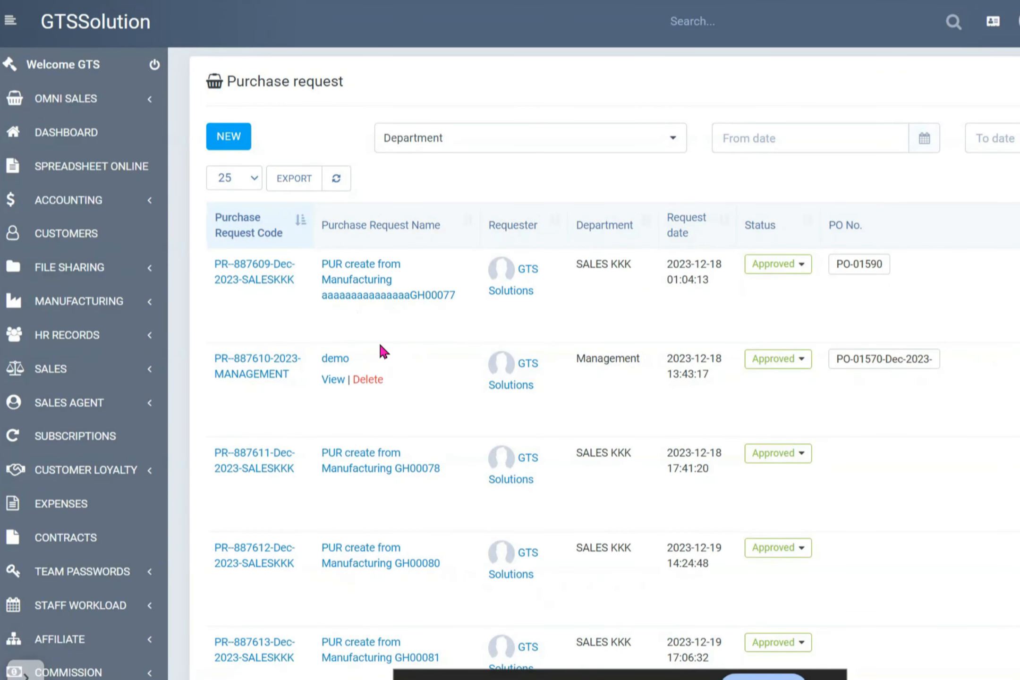
scroll(down, 3)
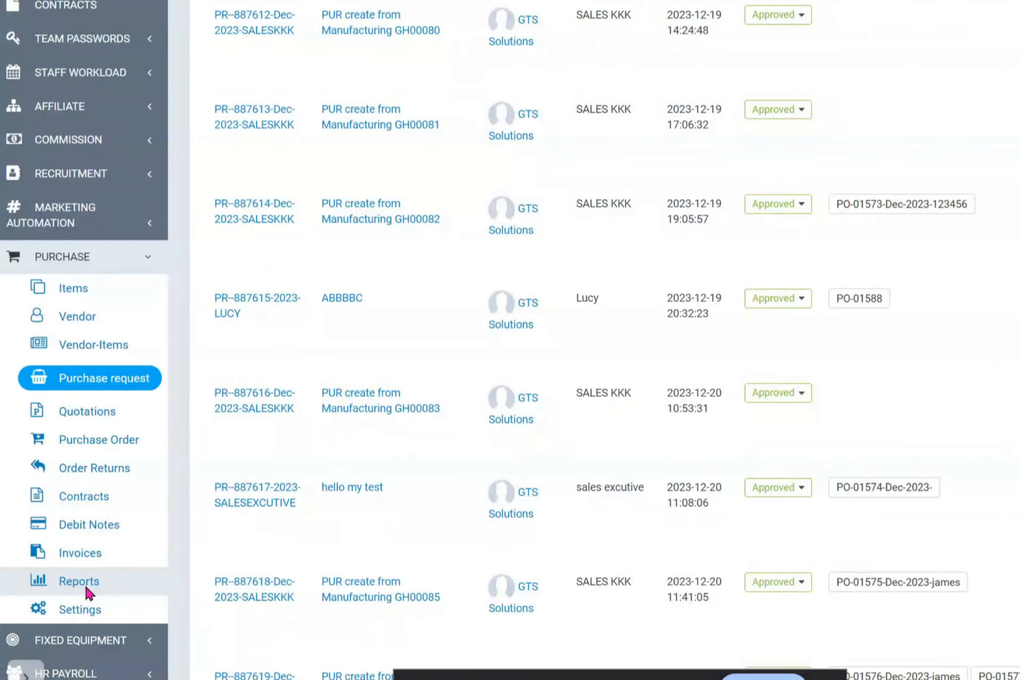
mouse_move(90, 591)
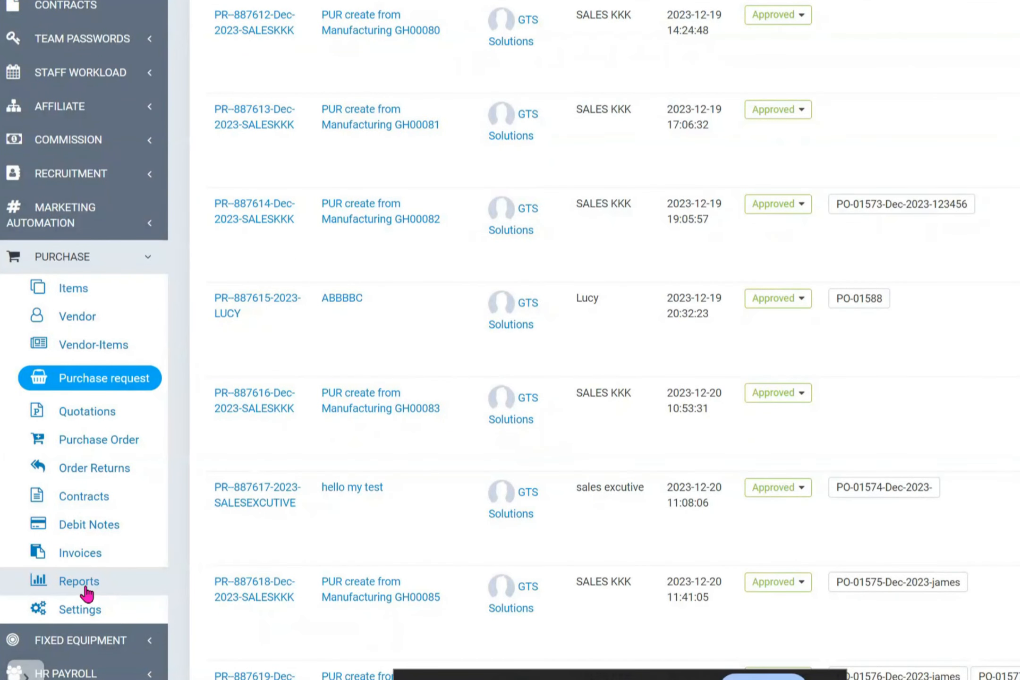
View the table reports: import goods cost per item, PO voucher, Purchase Order and Purchase Invoices.
click(79, 581)
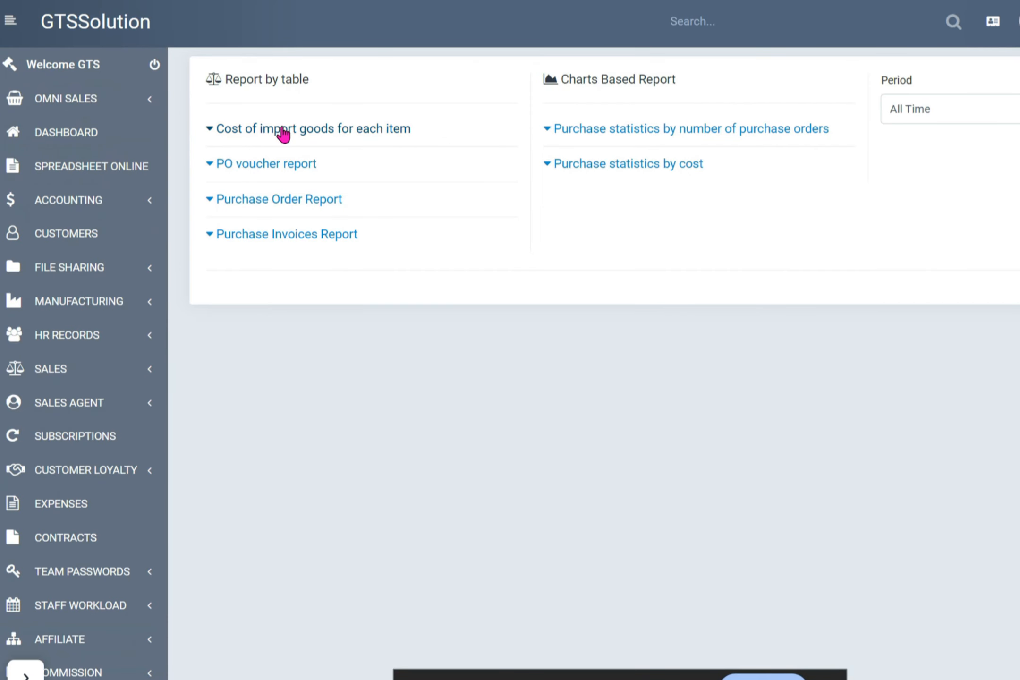
click(315, 129)
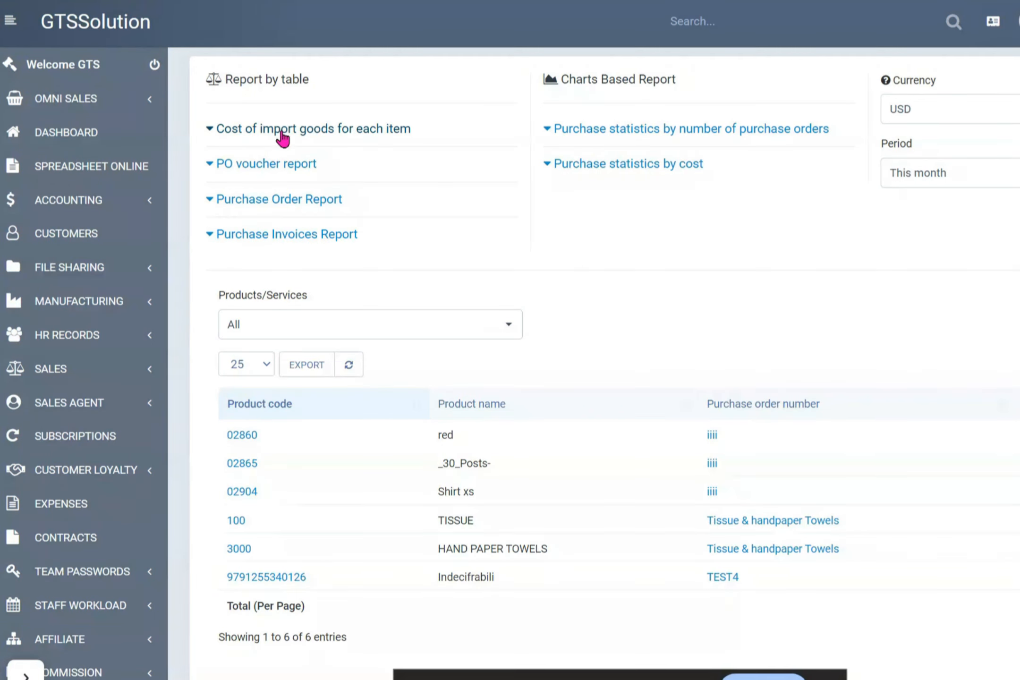
click(278, 199)
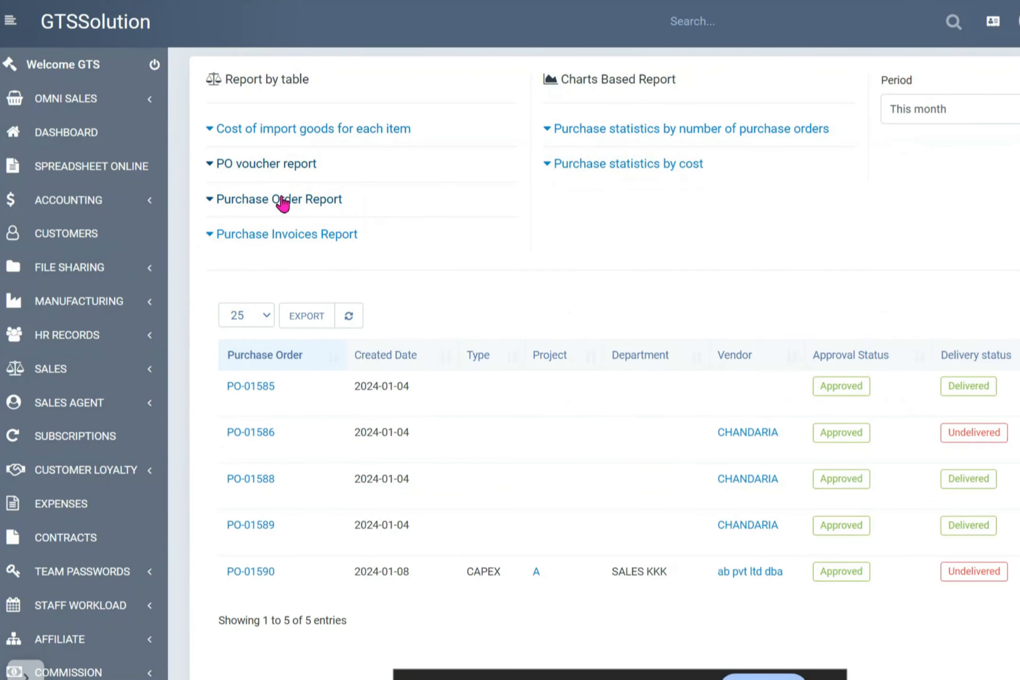
click(286, 234)
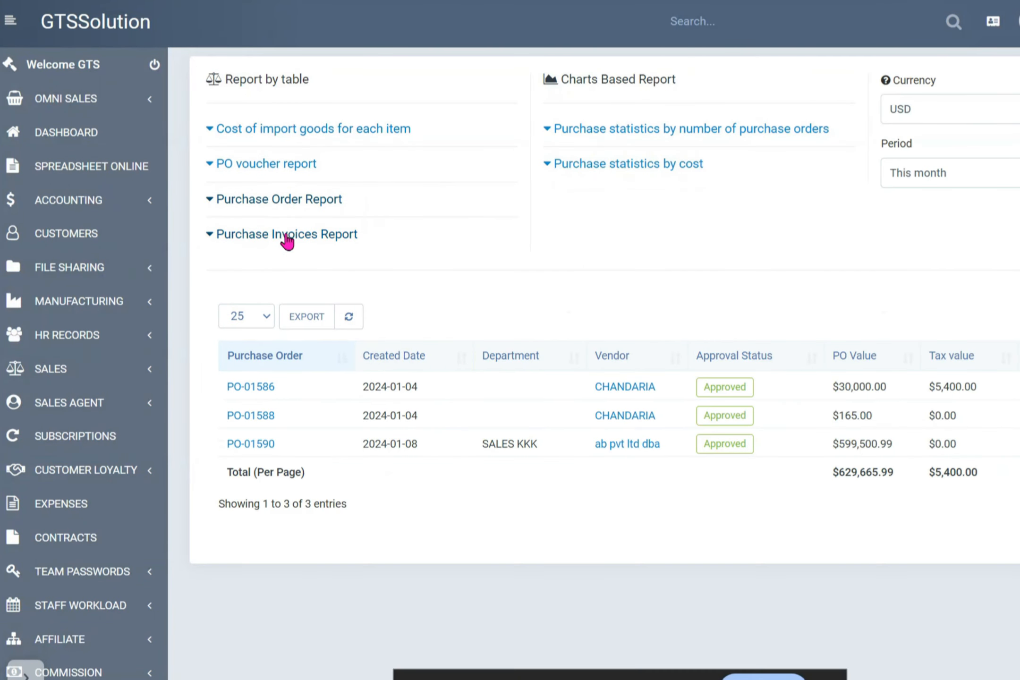
click(287, 234)
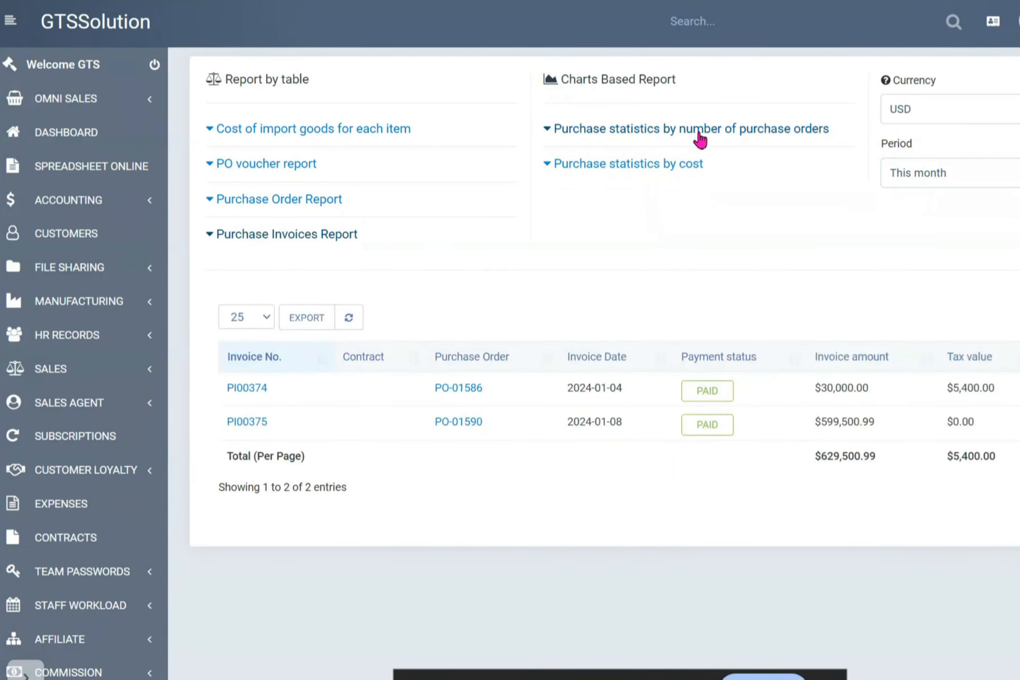
View the monthly purchase order count chart and the cost of purchase orders chart.
click(684, 128)
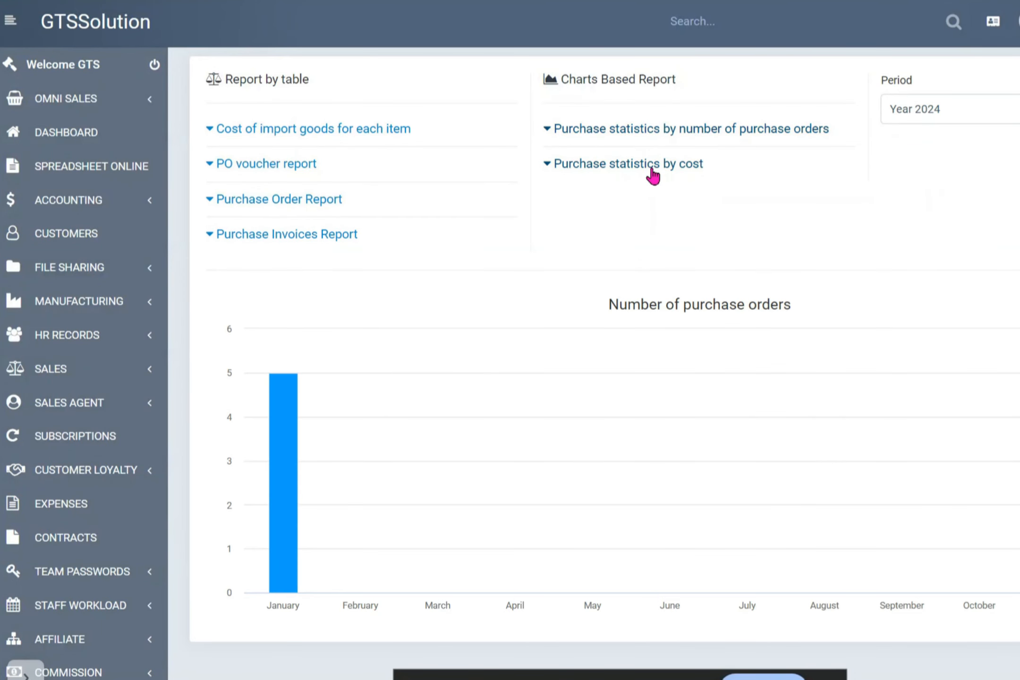
click(628, 164)
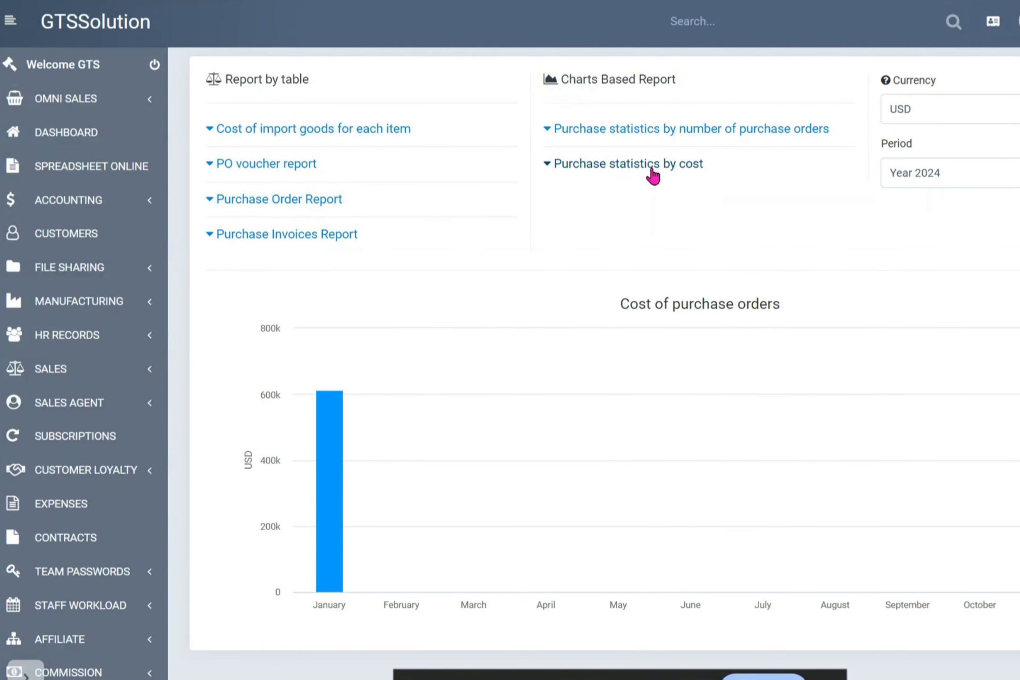
scroll(down, 3)
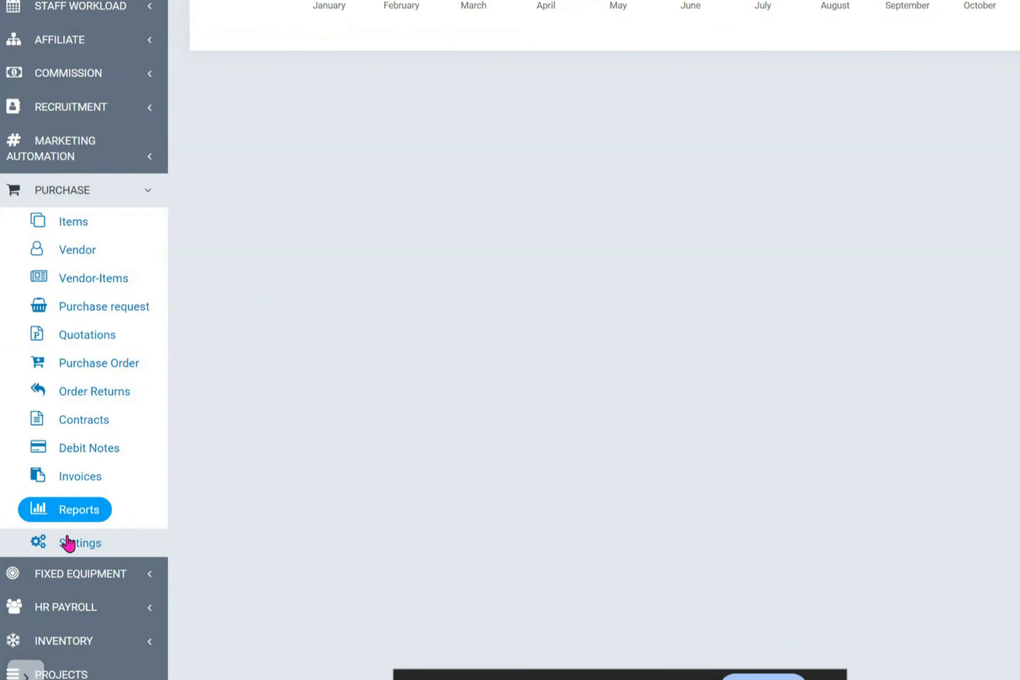
Review the purchase settings general numbering, purchase options and approval settings.
click(80, 542)
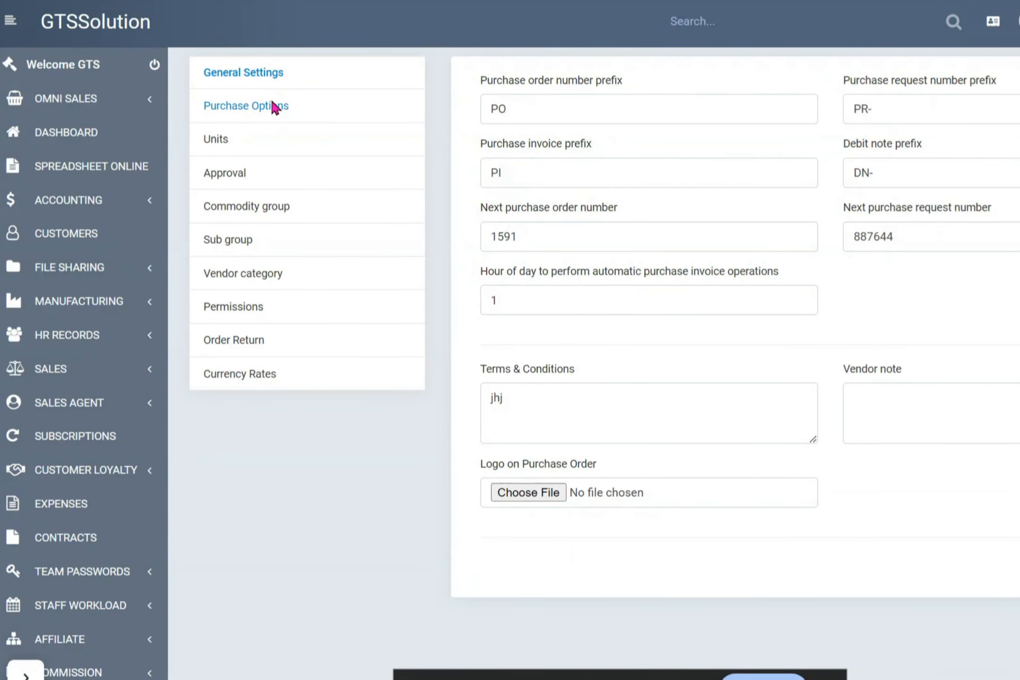
click(224, 172)
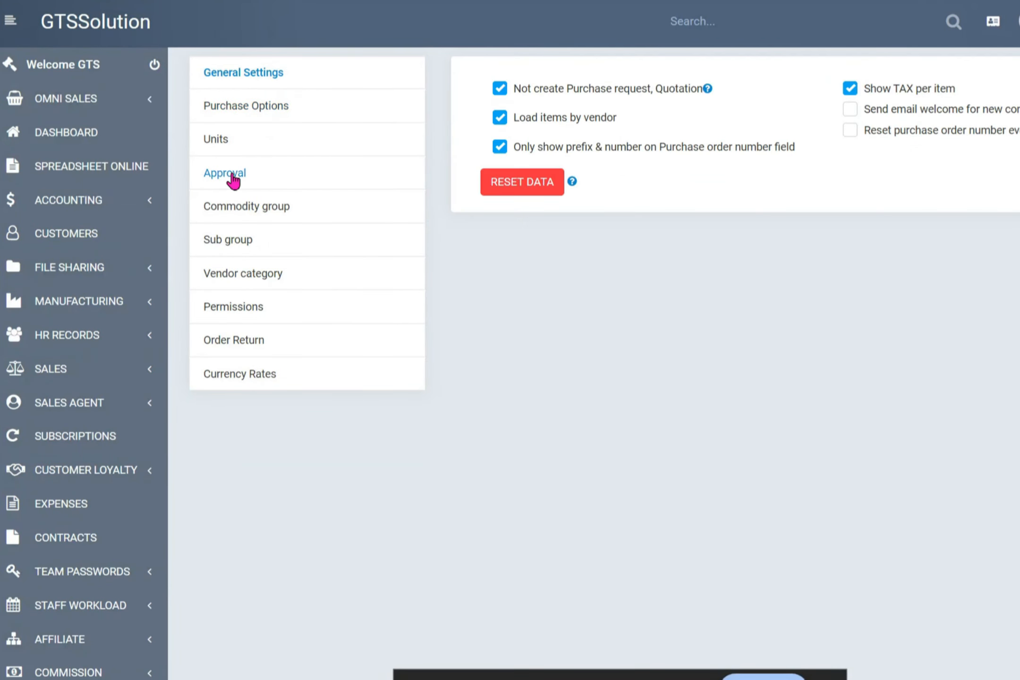
click(225, 173)
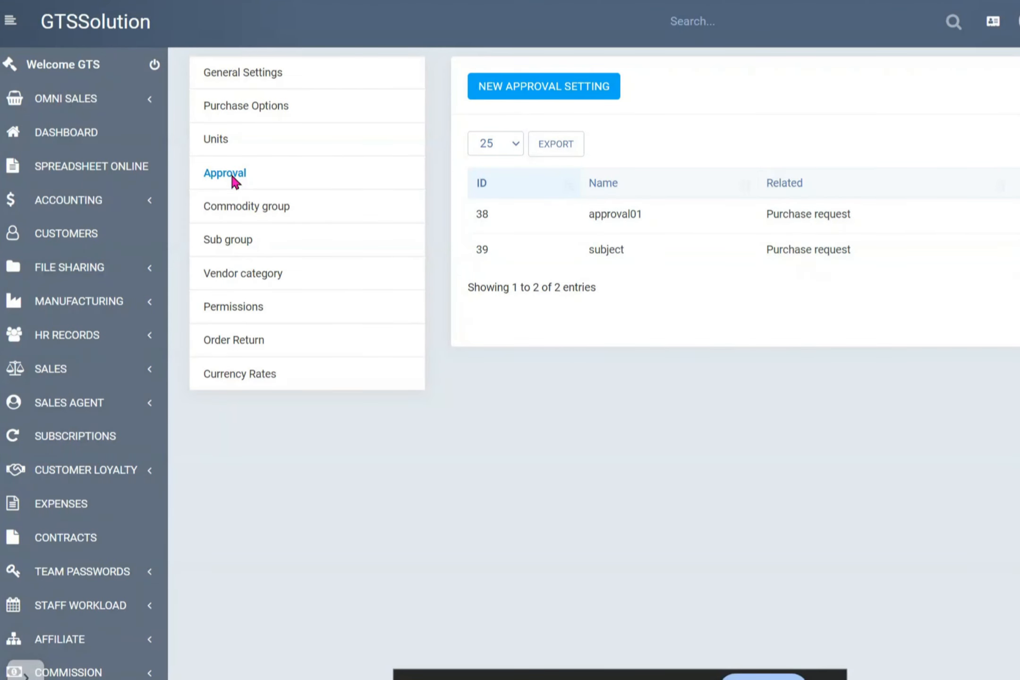
mouse_move(246, 106)
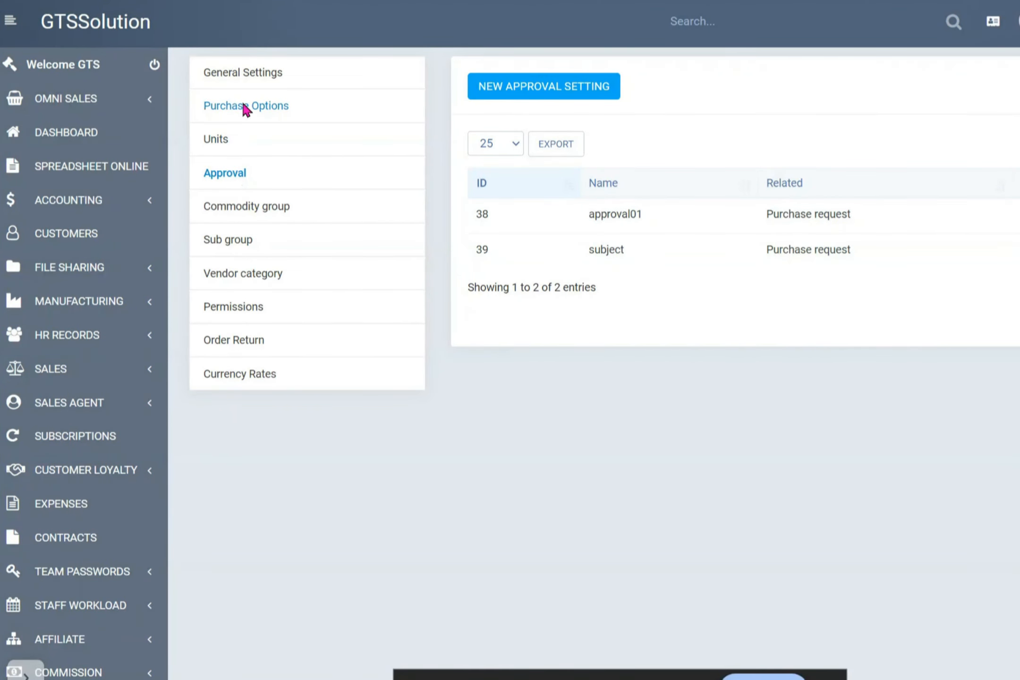
click(245, 106)
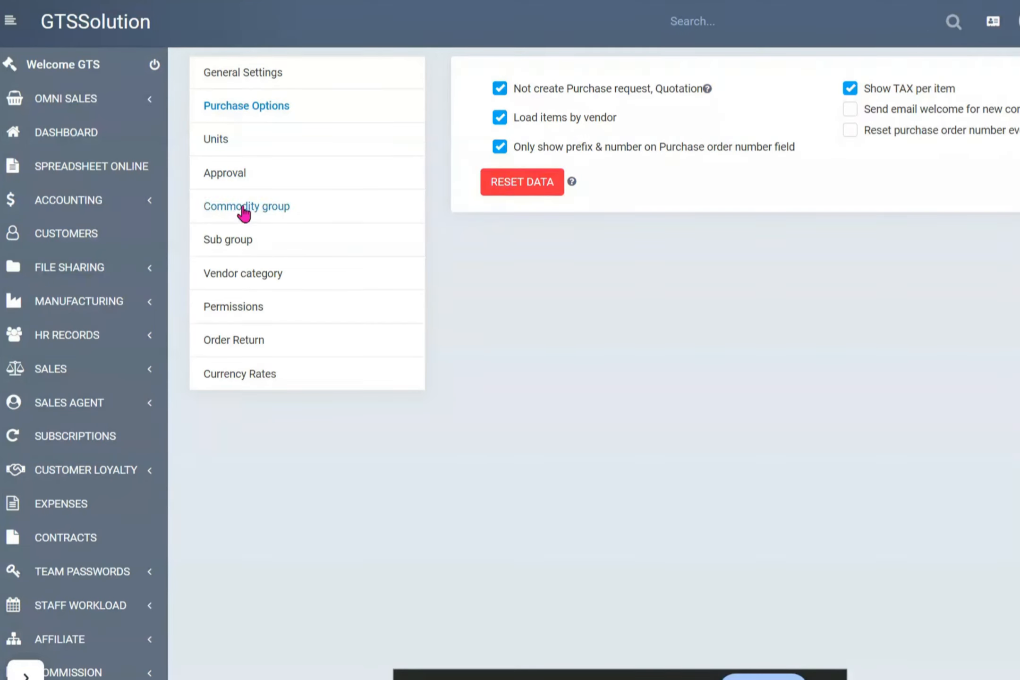
mouse_move(249, 273)
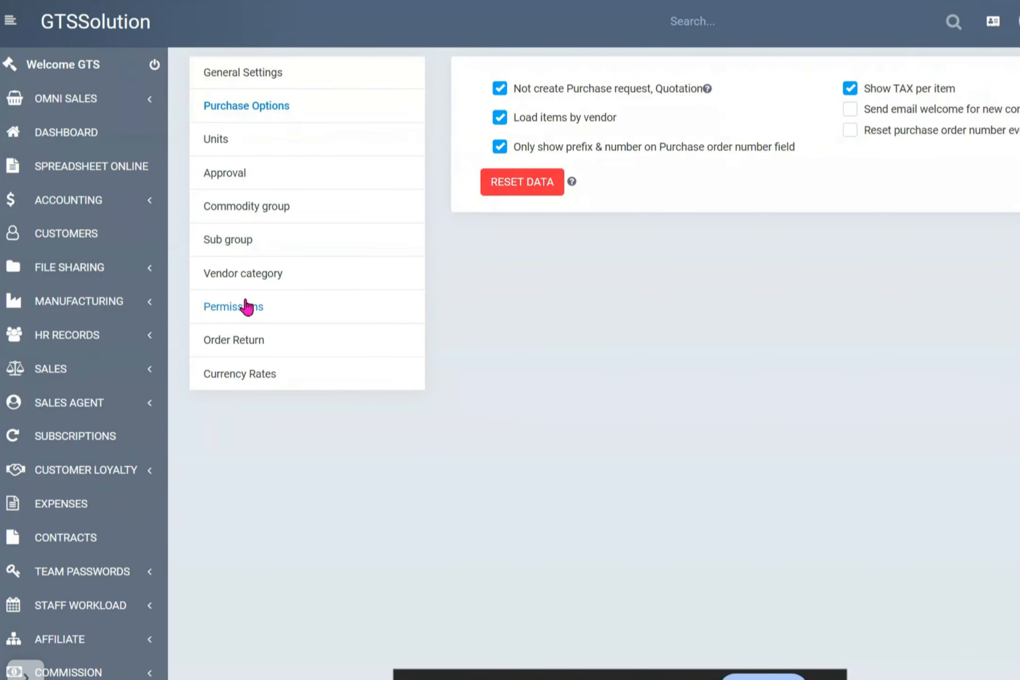
Review the purchase staff permissions list and the order return numbering settings.
click(234, 307)
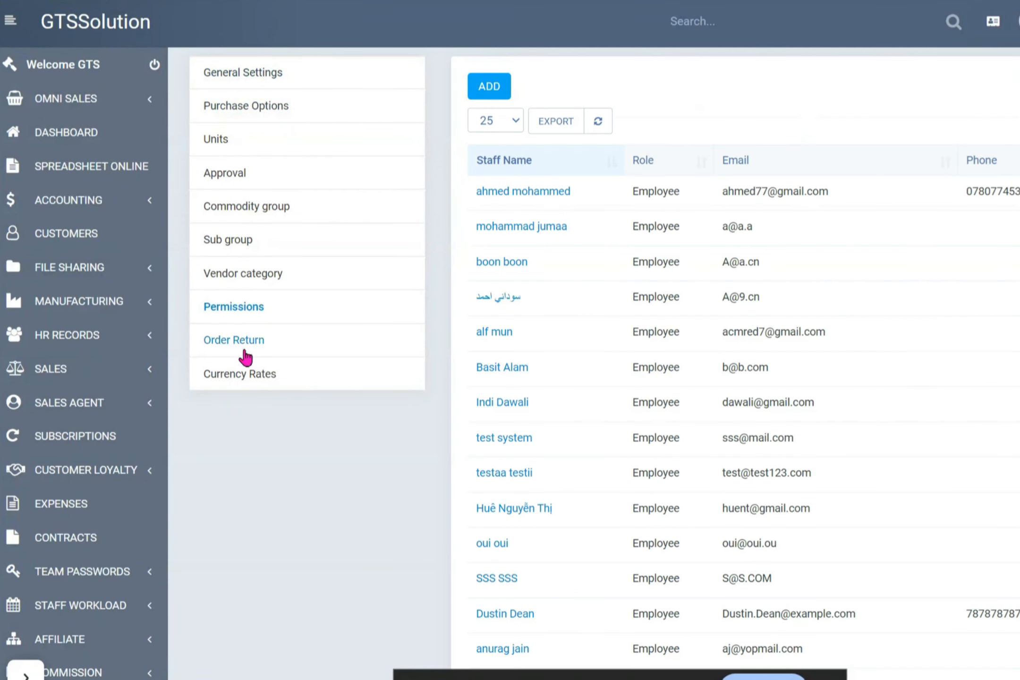
mouse_move(239, 373)
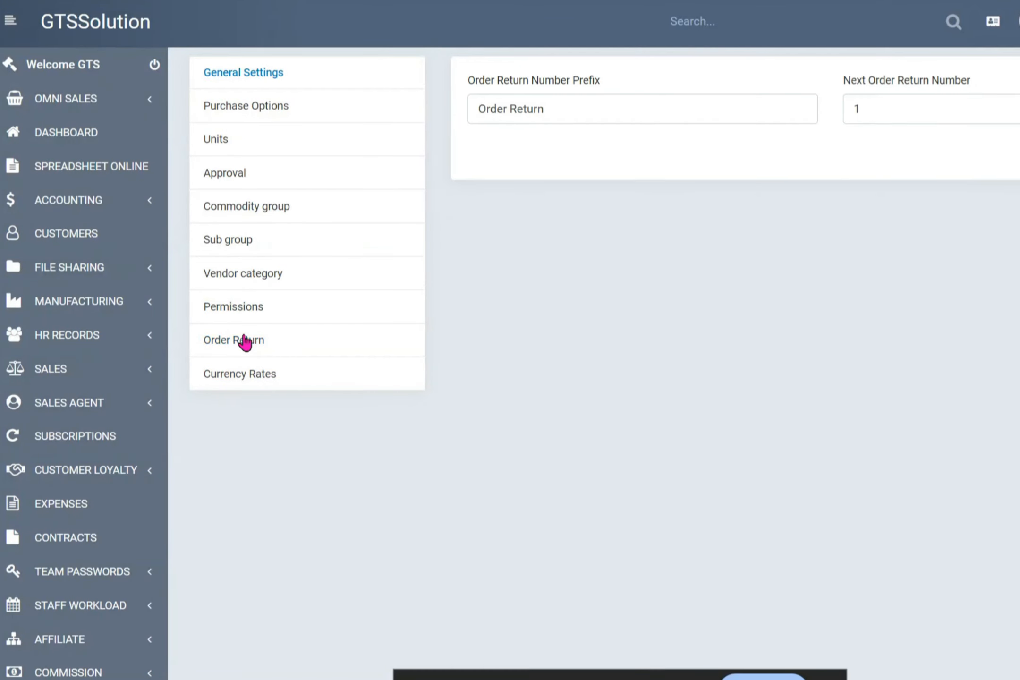
scroll(down, 3)
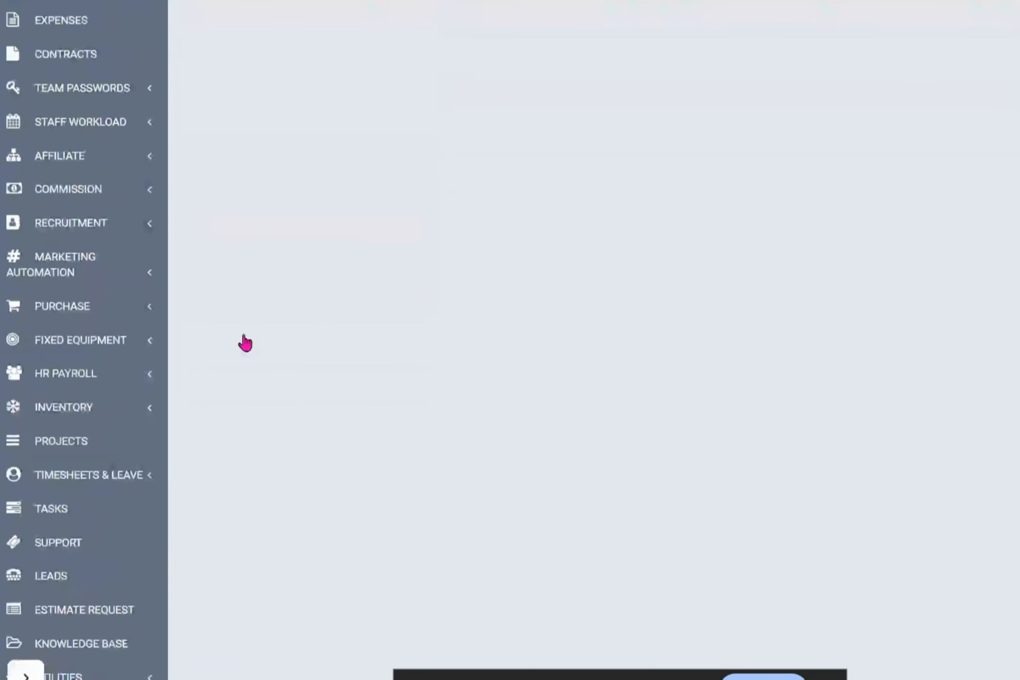
scroll(down, 3)
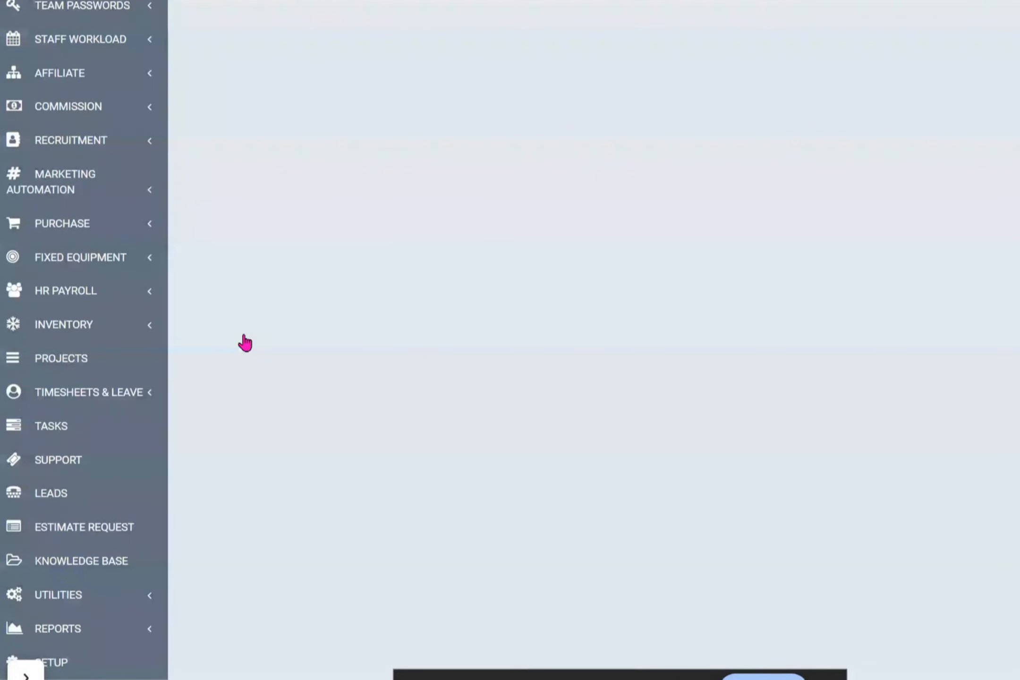